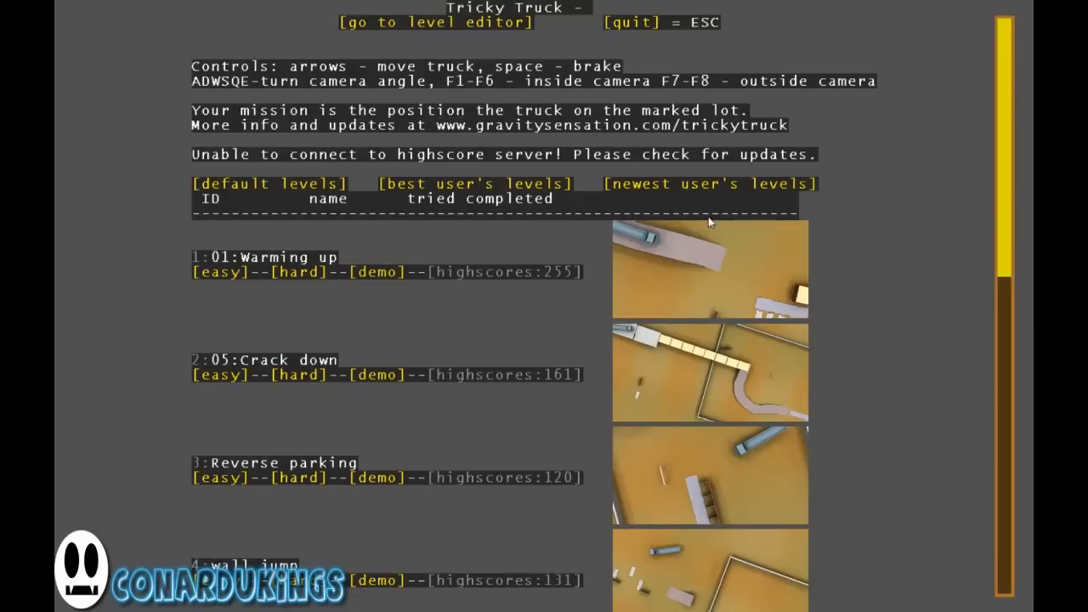
# Step: Scroll the default level list down to show levels 6 through 11
pyautogui.scroll(-3)
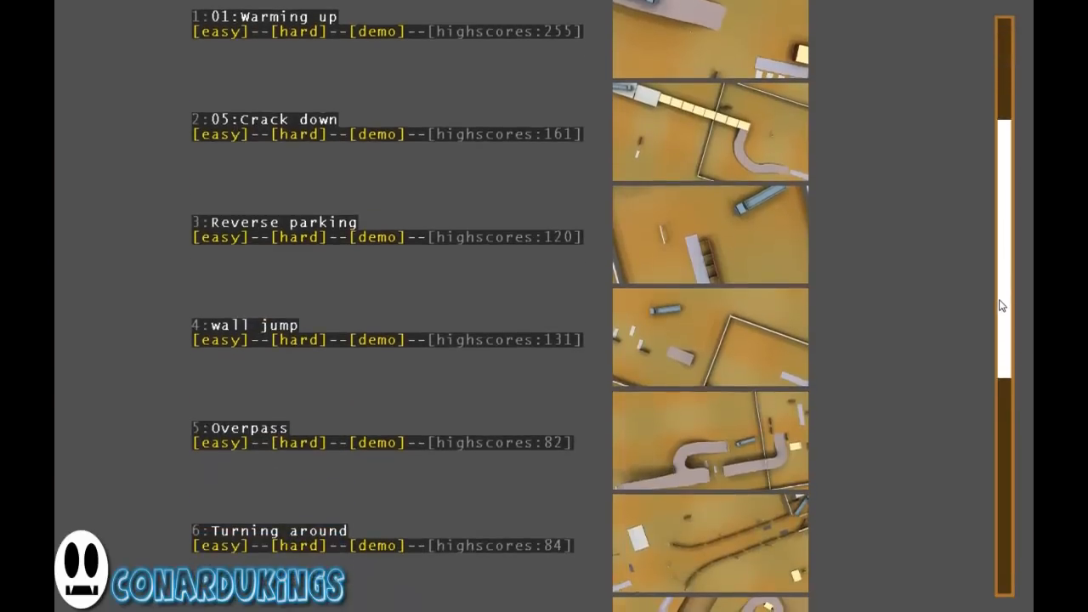
pyautogui.scroll(-3)
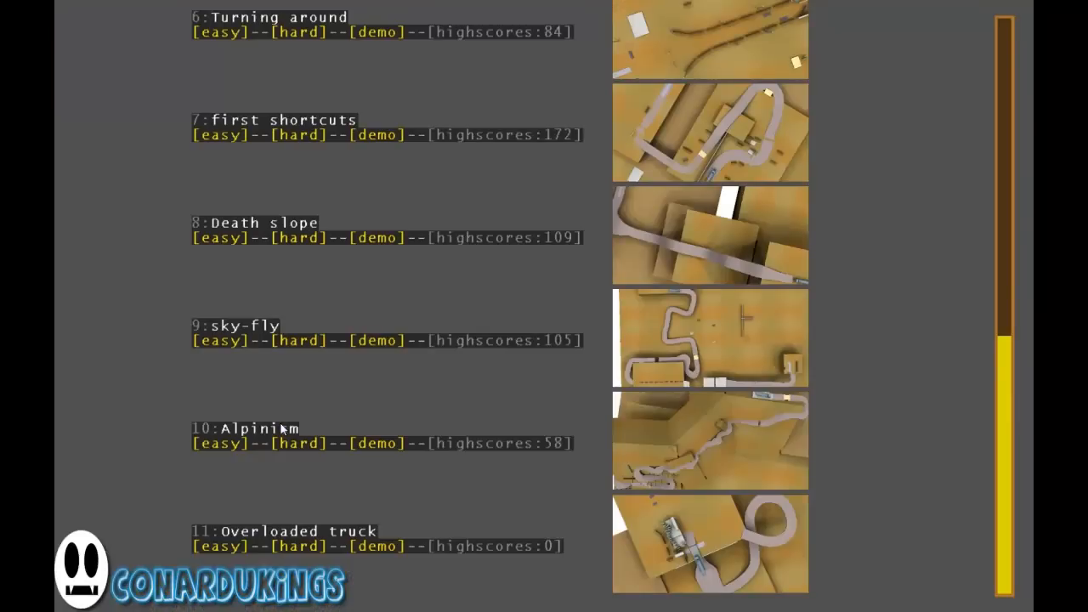
pyautogui.scroll(-3)
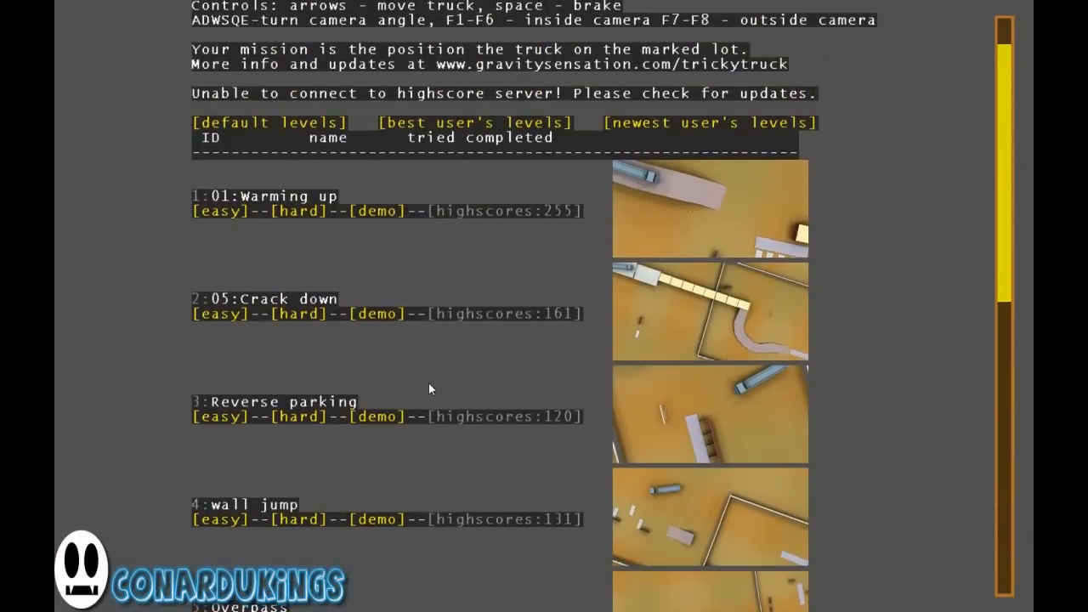
# Step: Load level 10, Alpinism, in easy mode from the level list
pyautogui.scroll(-3)
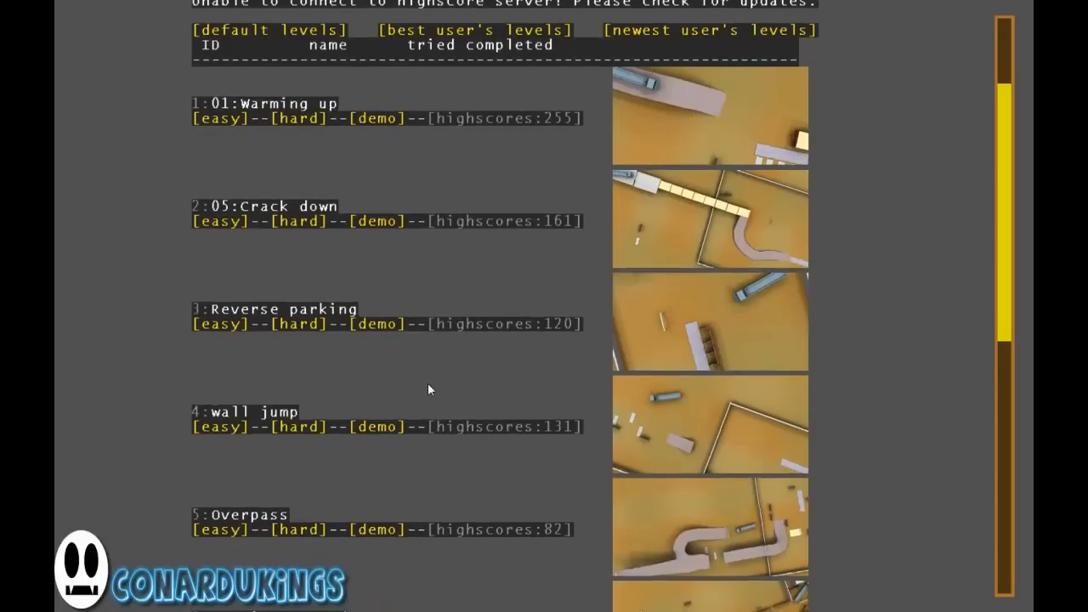
pyautogui.scroll(-3)
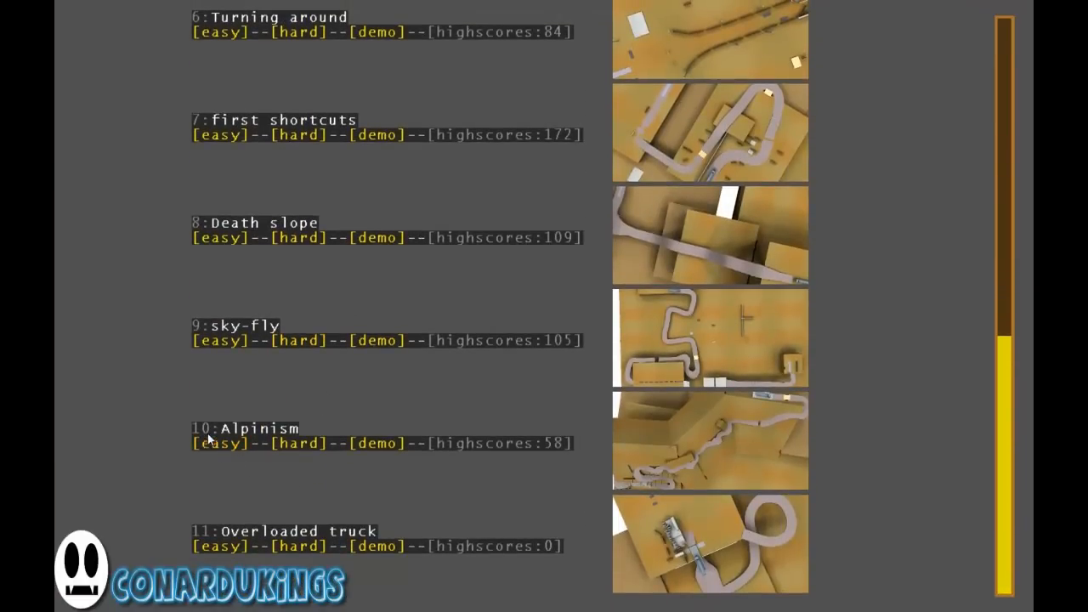
pyautogui.click(217, 442)
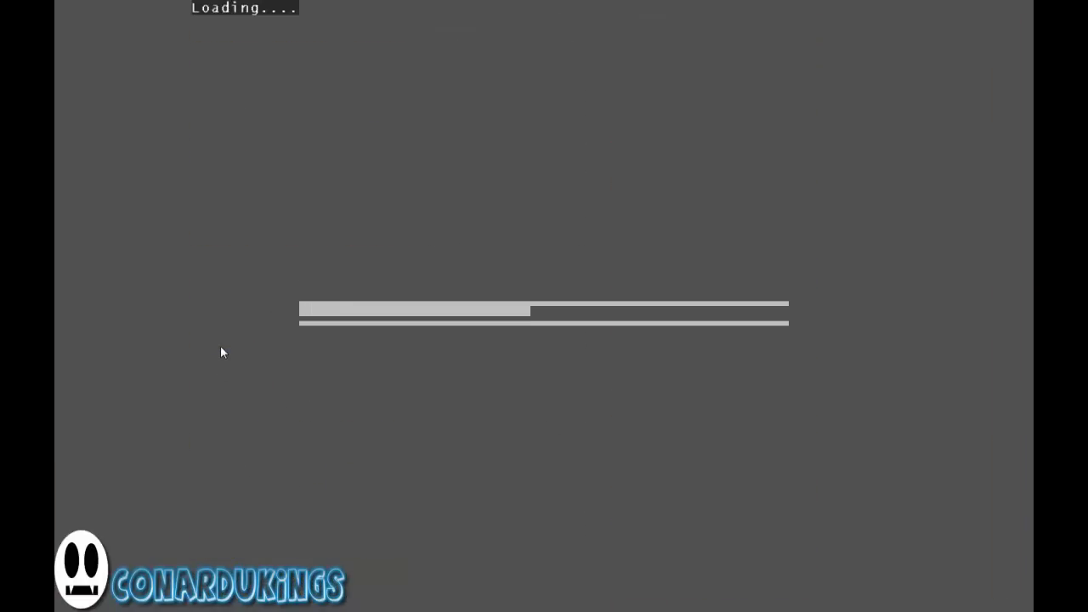